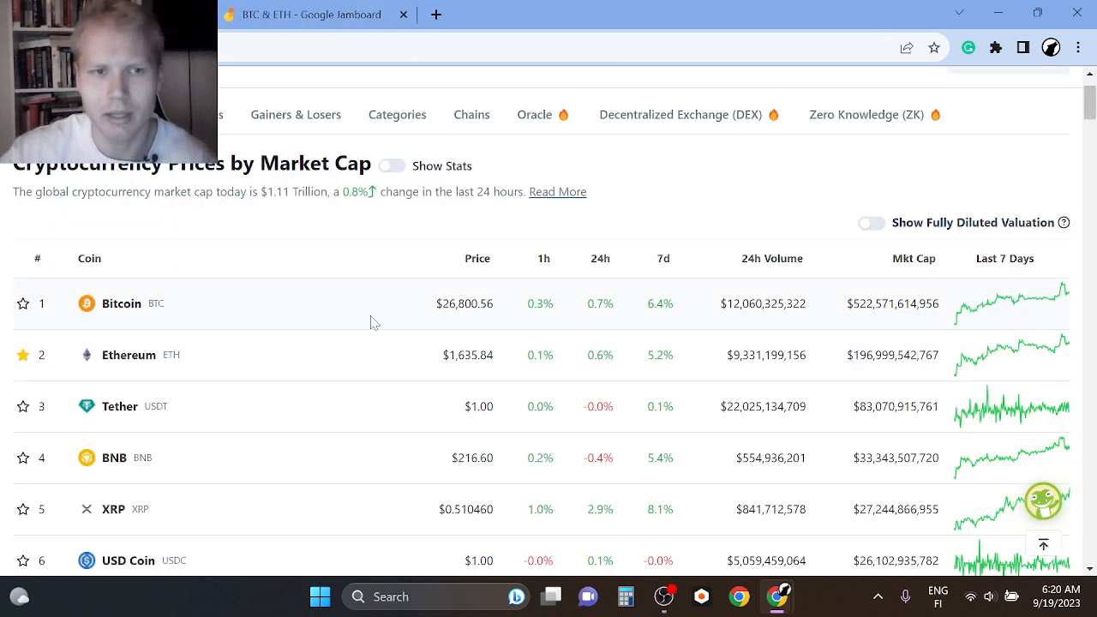
Return from the CoinGecko BTC/ETH prices to the Jamboard market-cycle sketch.
left_click(317, 14)
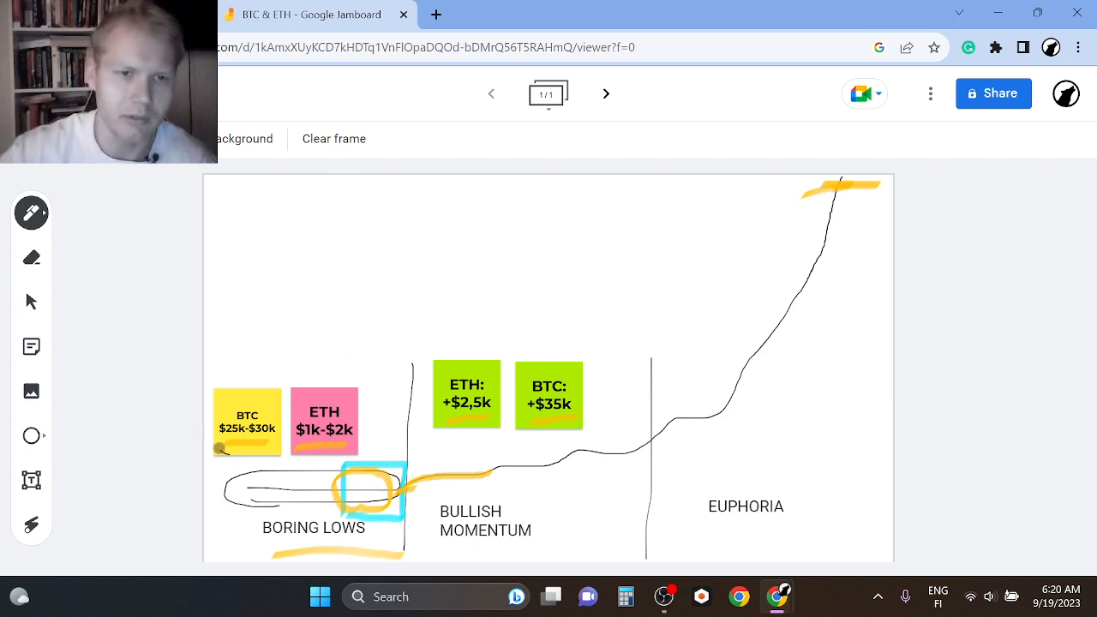
Draw a pen circle around the green ETH +$2,5k and BTC +$35k target notes.
left_click_drag(219, 449, 338, 393)
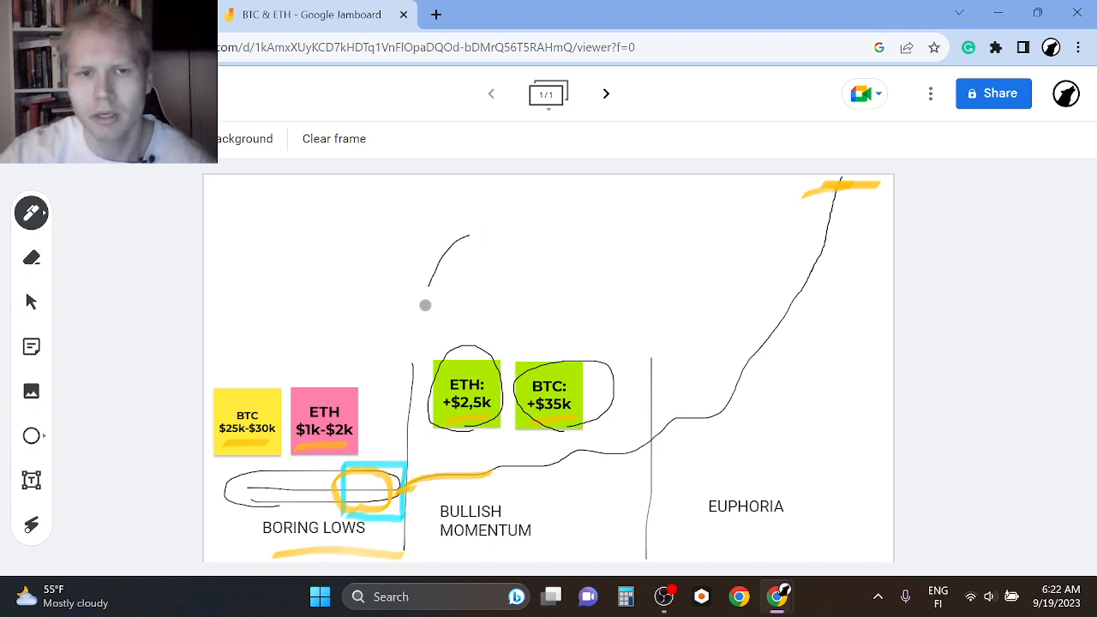
Hand-write "6-8" above the bullish momentum notes and above the euphoria peak.
left_click_drag(443, 317, 648, 254)
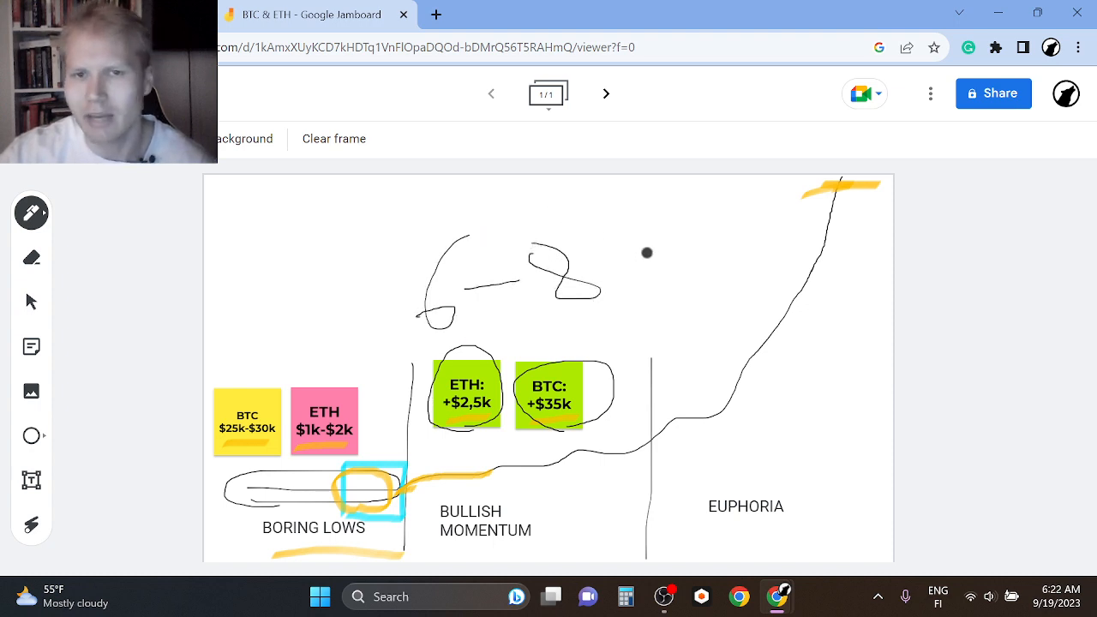
left_click_drag(648, 252, 754, 243)
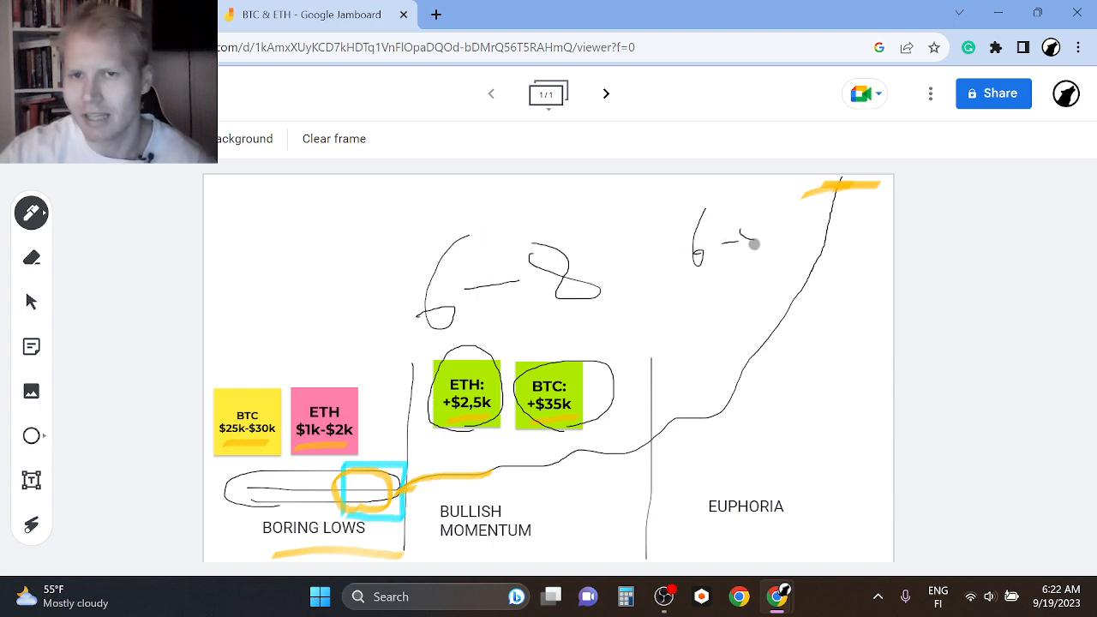
left_click_drag(651, 185, 661, 386)
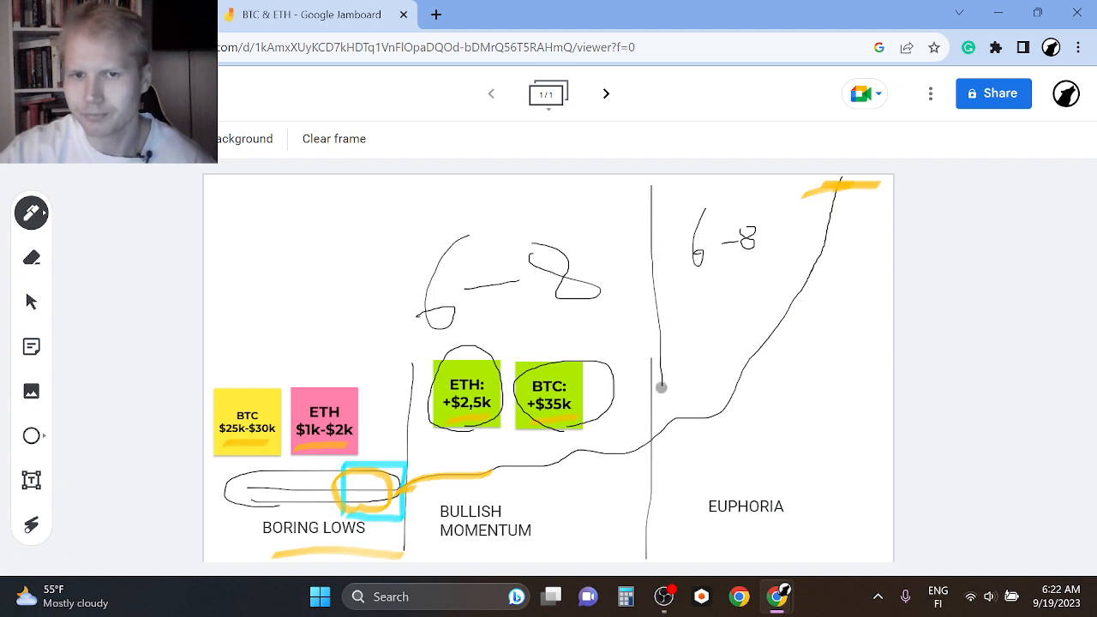